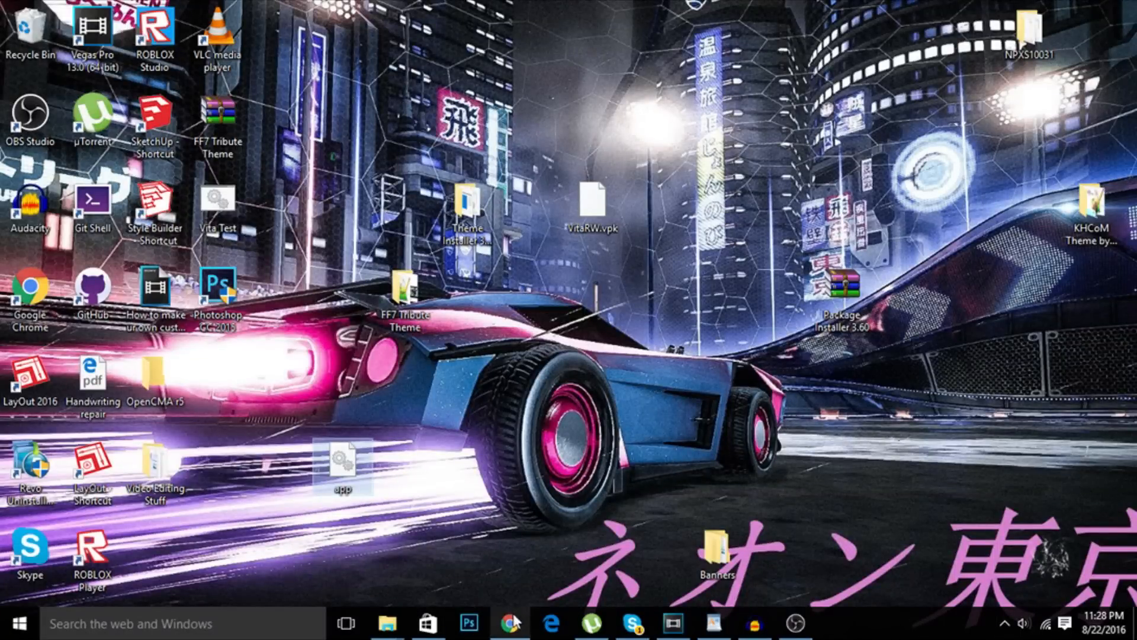
- Compare the wololo.net forum thread address with the DRM Free PKGS link in the WordPad notes
left_click(509, 622)
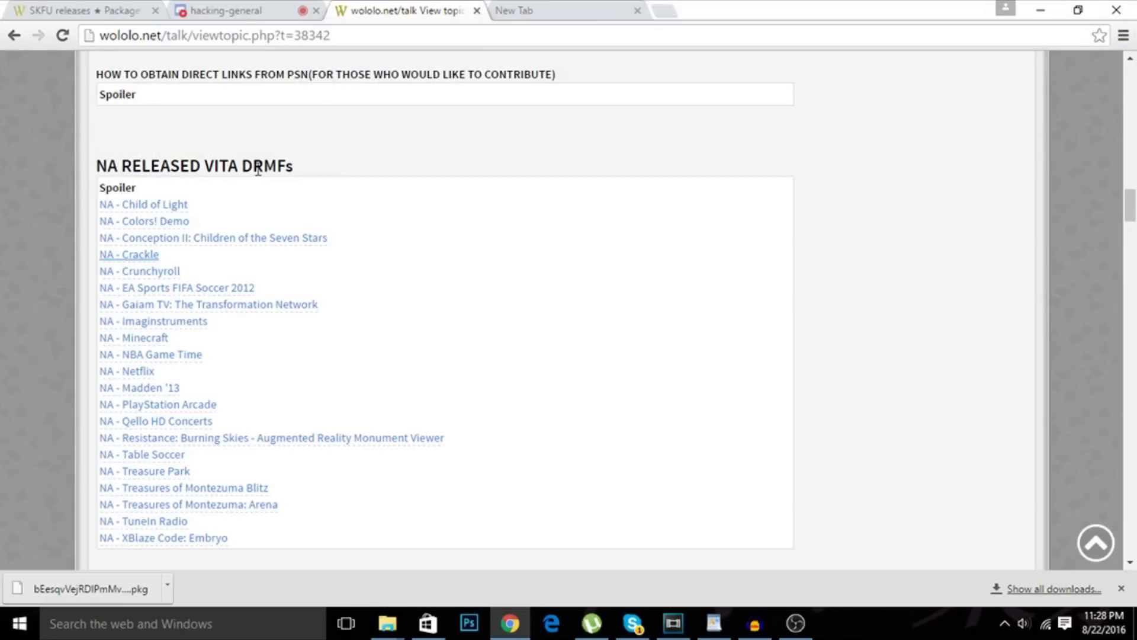
mouse_move(370, 265)
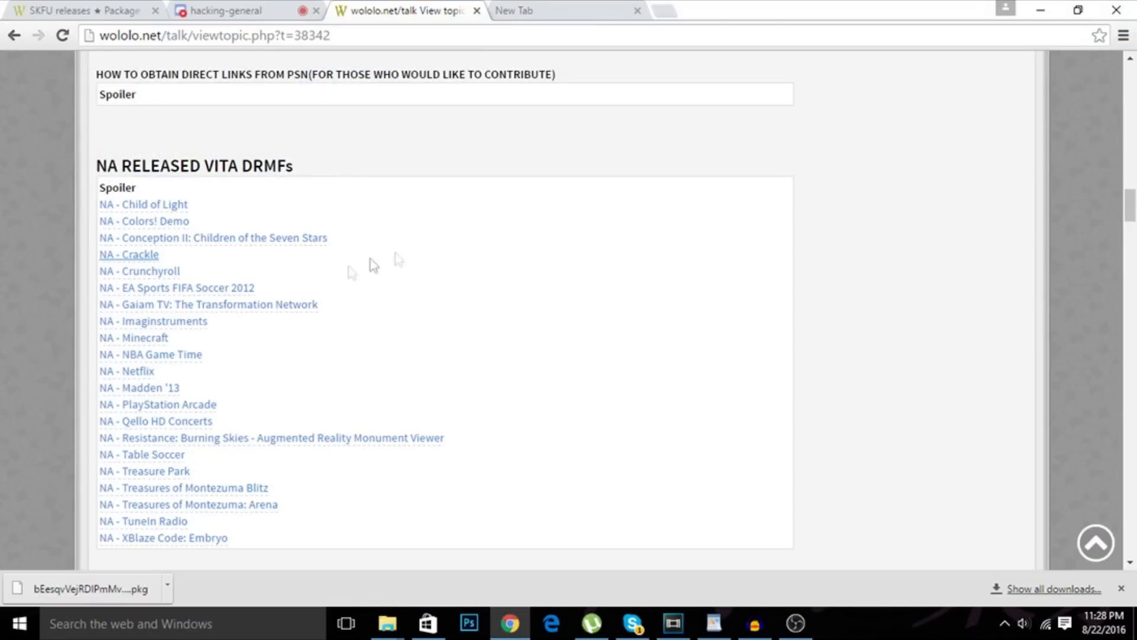
left_click(214, 35)
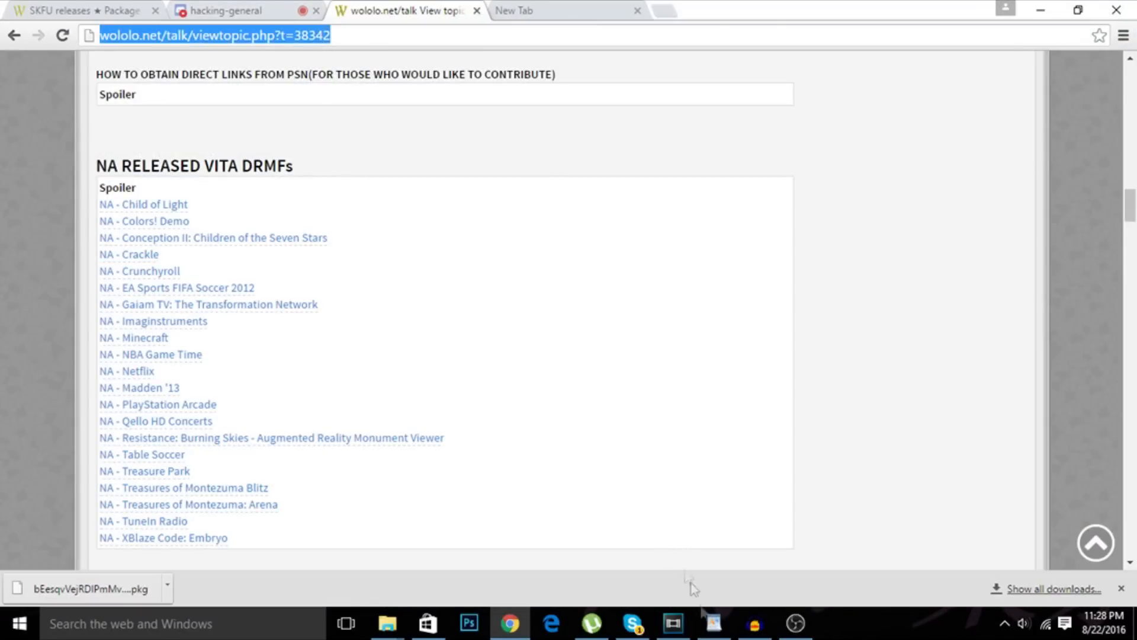
left_click(713, 623)
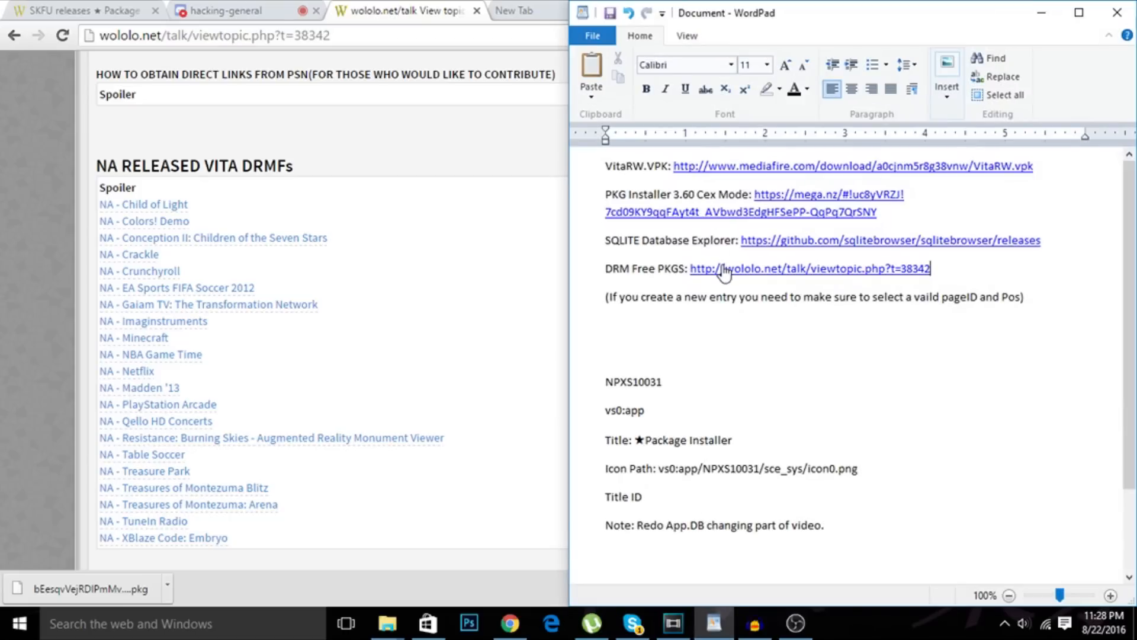
mouse_move(723, 276)
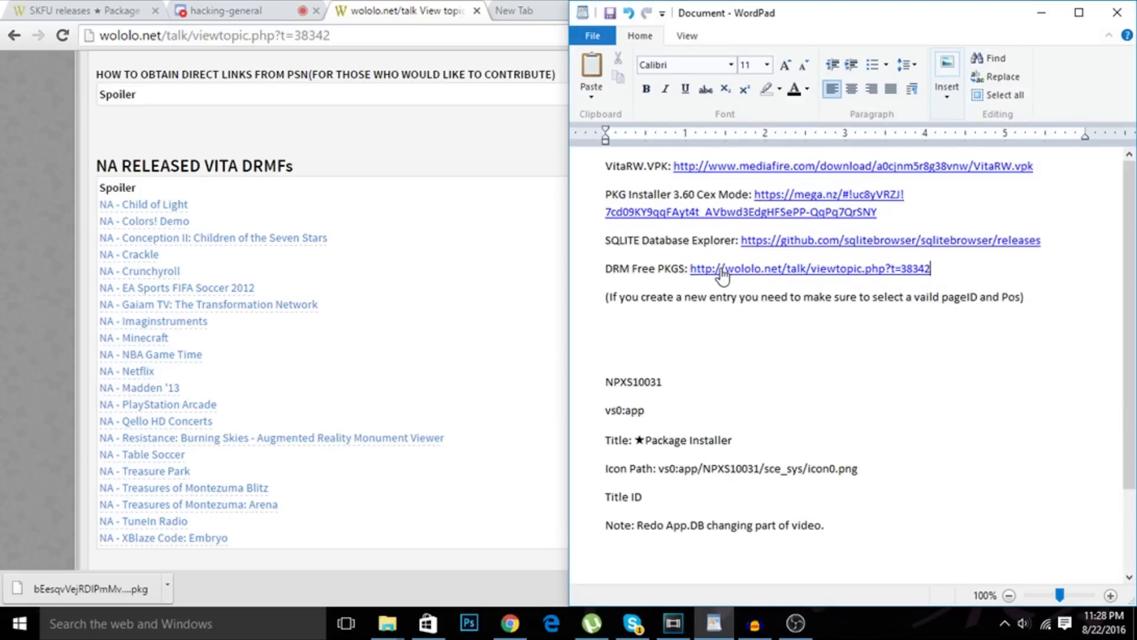
mouse_move(717, 277)
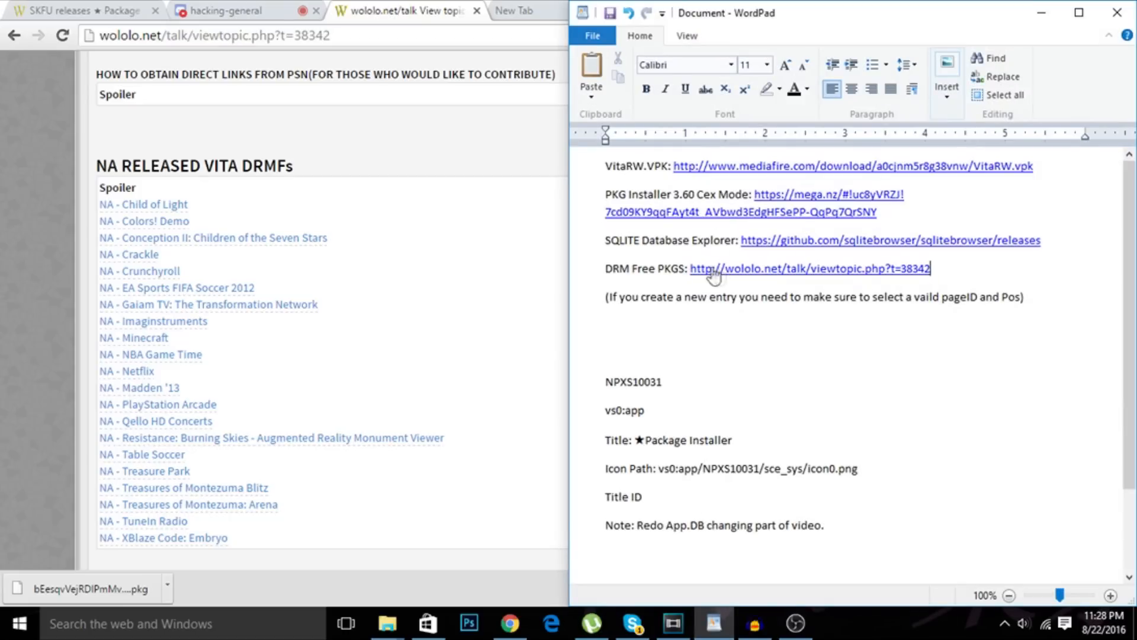
mouse_move(428, 118)
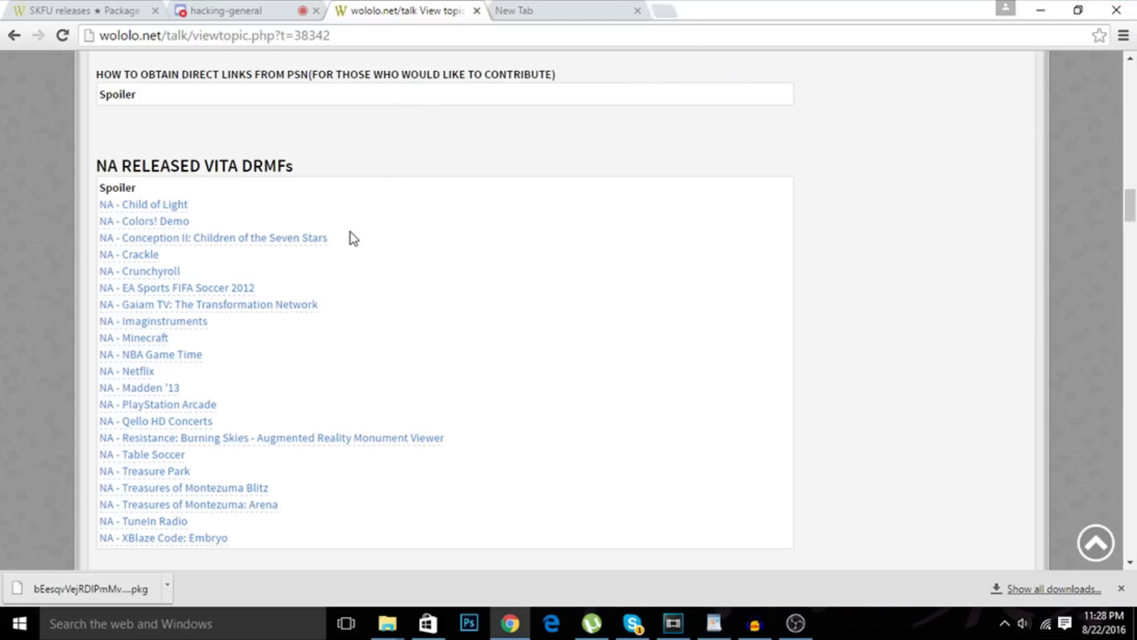
mouse_move(128, 253)
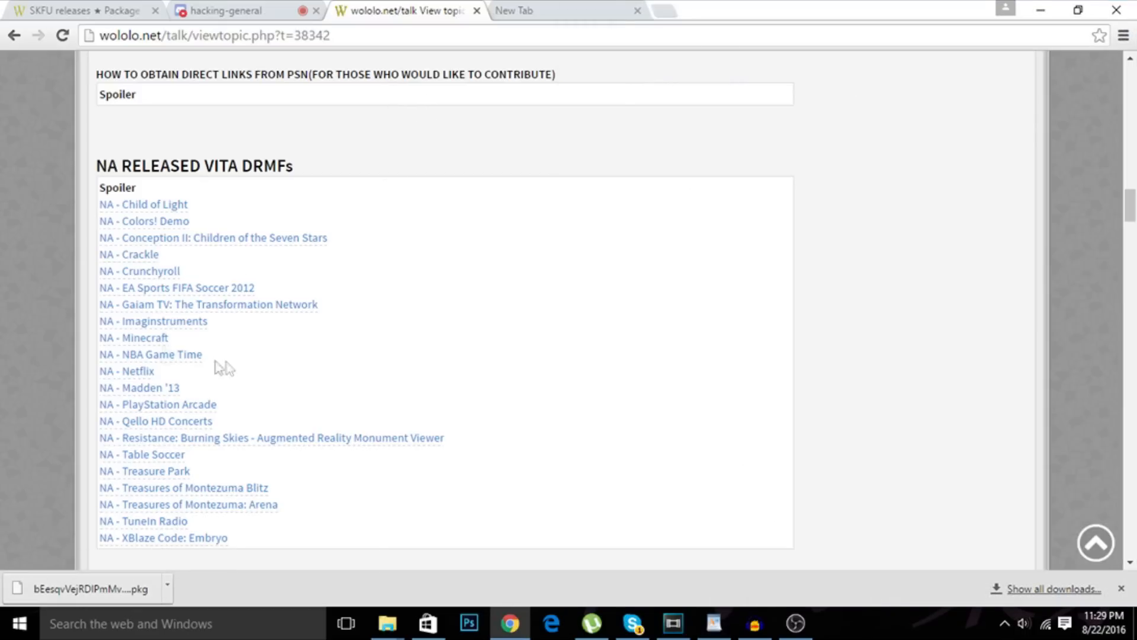
- Start the 'NA - Colors! Demo' package download by mistake and cancel it from the download bar
left_click(143, 221)
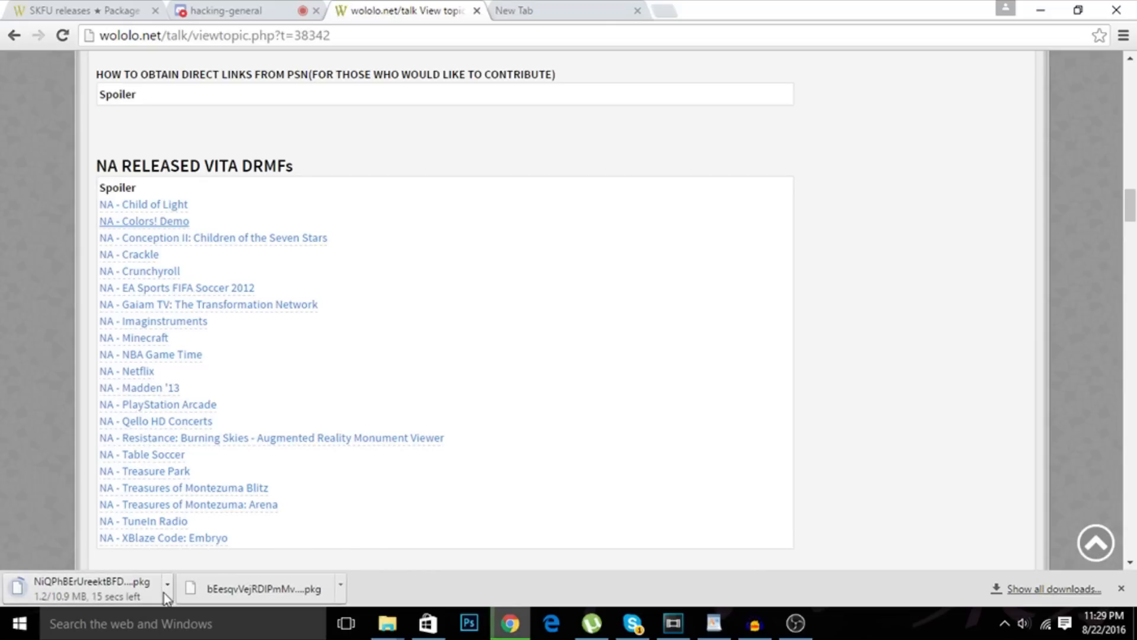
left_click(166, 585)
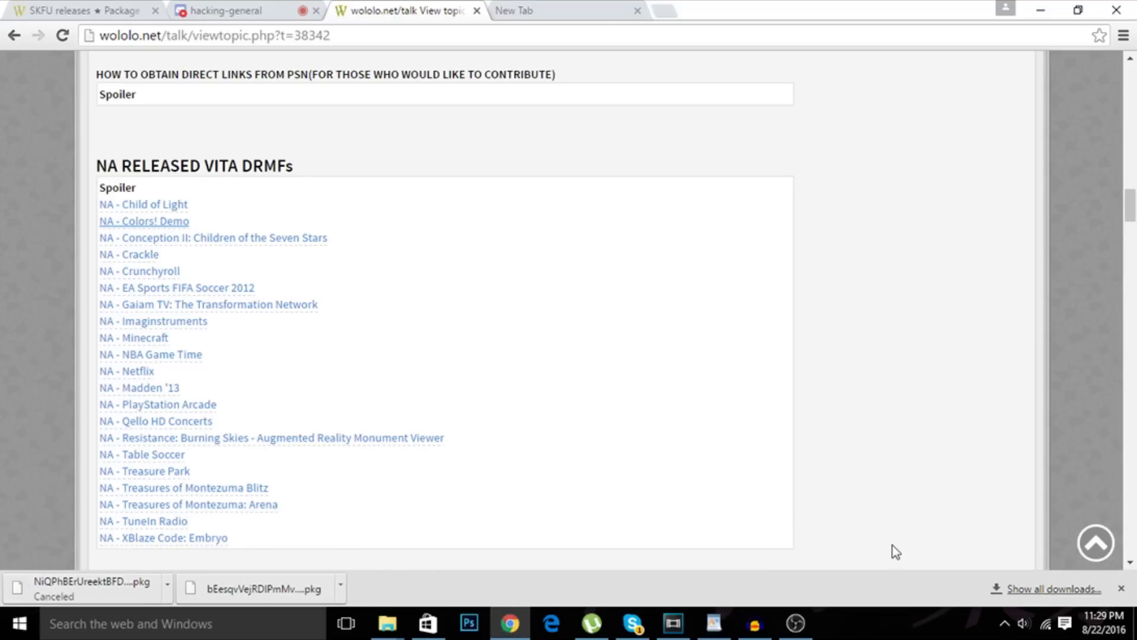
mouse_move(261, 624)
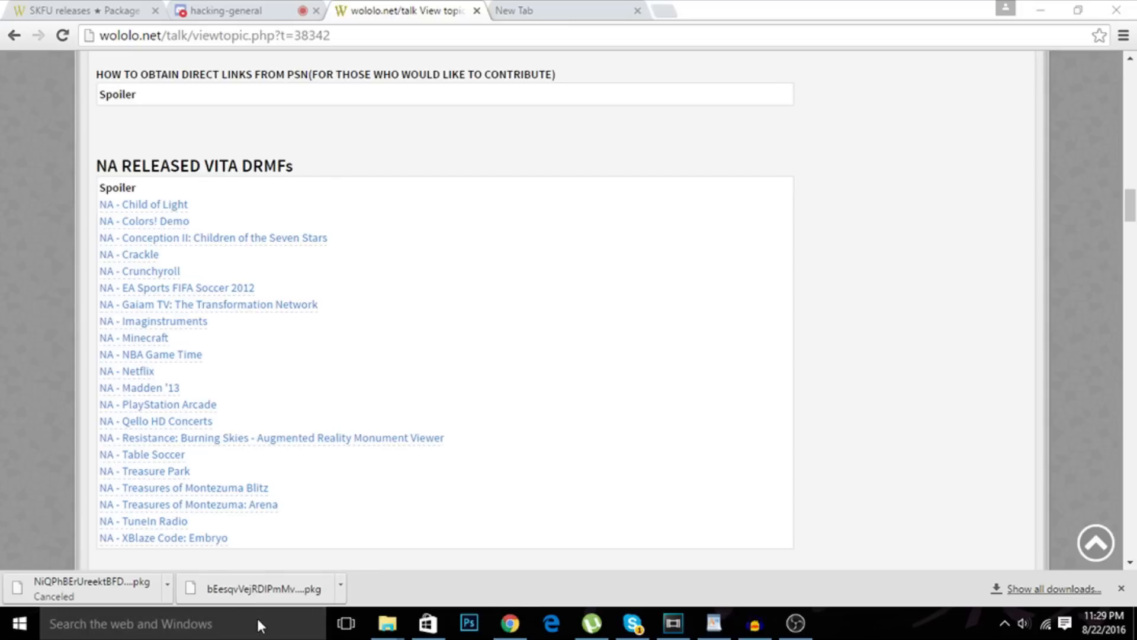
- Check the Packages folder path in QCMA settings and browse to it in File Explorer
type("q")
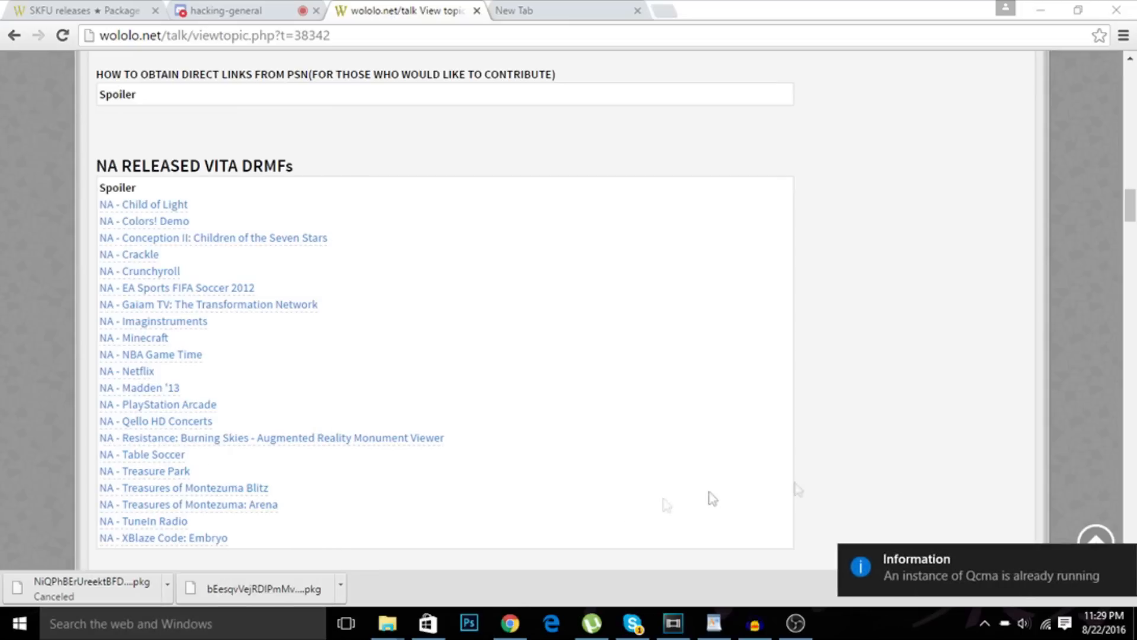
mouse_move(1063, 604)
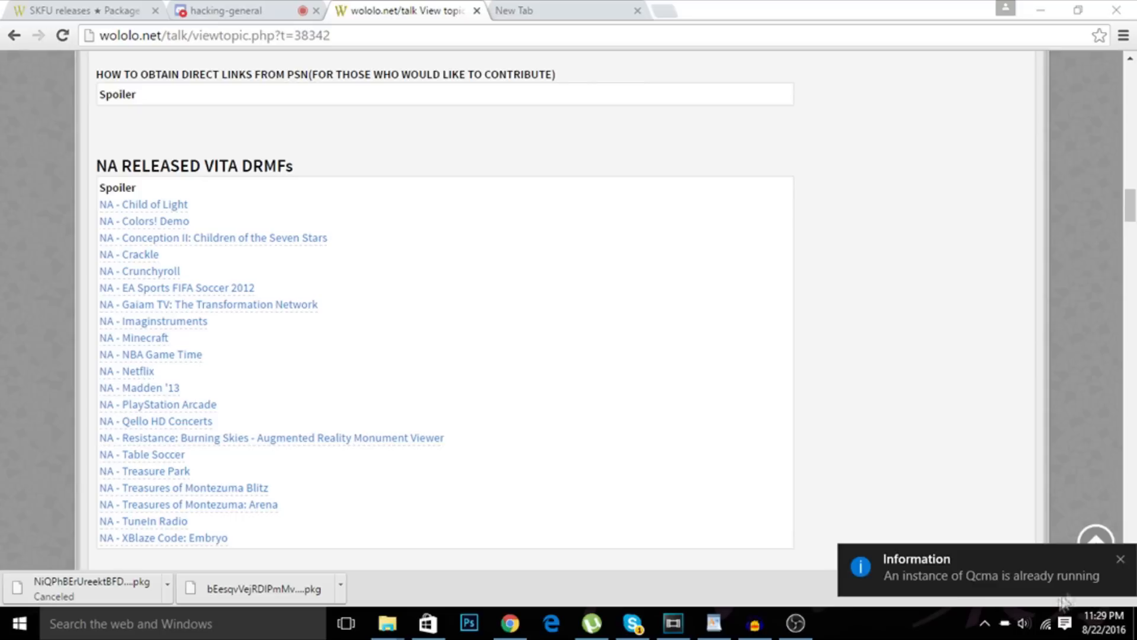
right_click(1005, 588)
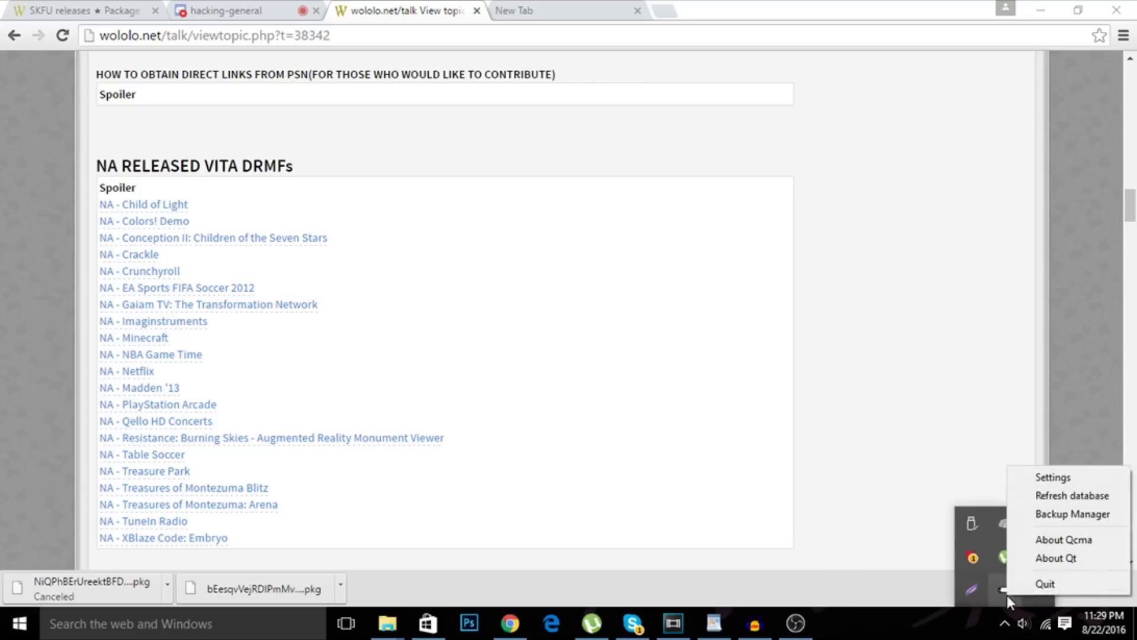
left_click(1052, 476)
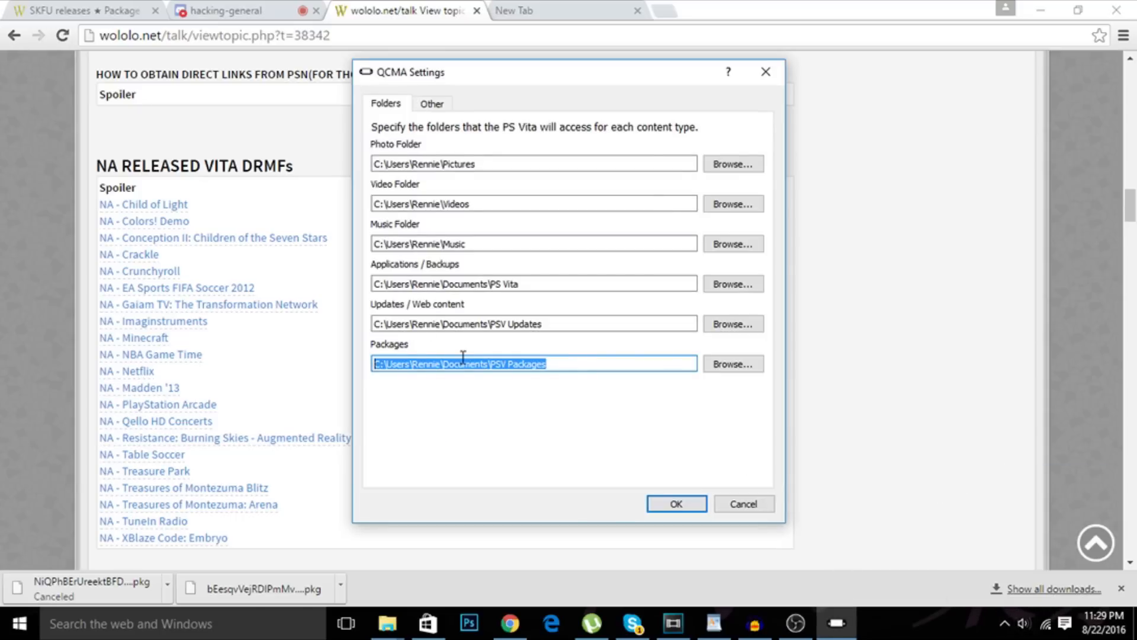
right_click(461, 362)
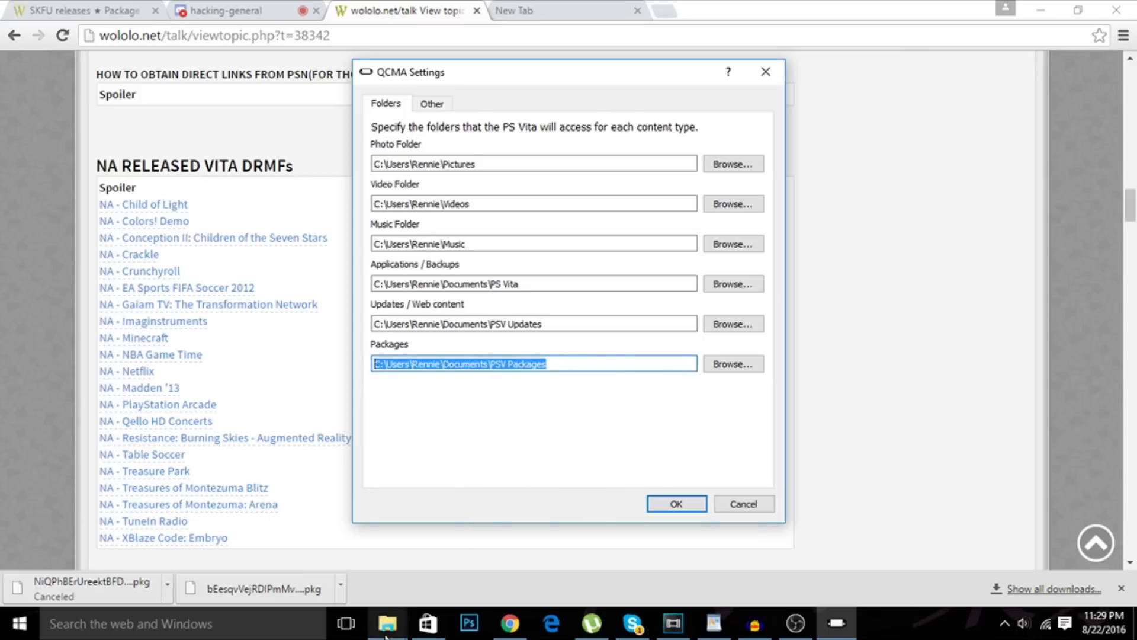
left_click(387, 623)
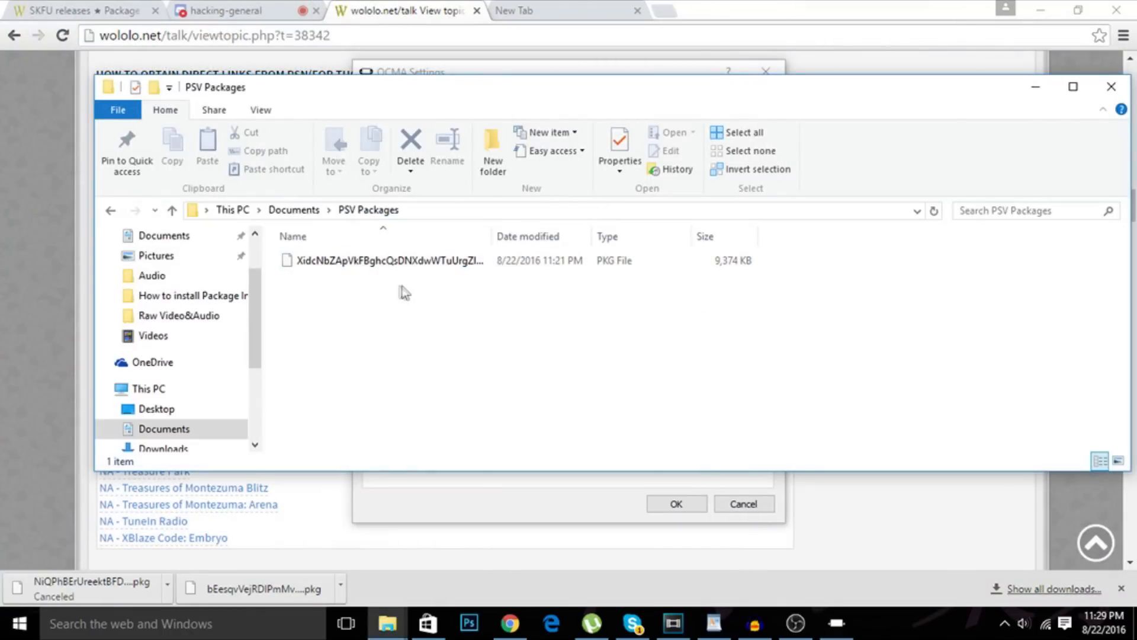
mouse_move(409, 304)
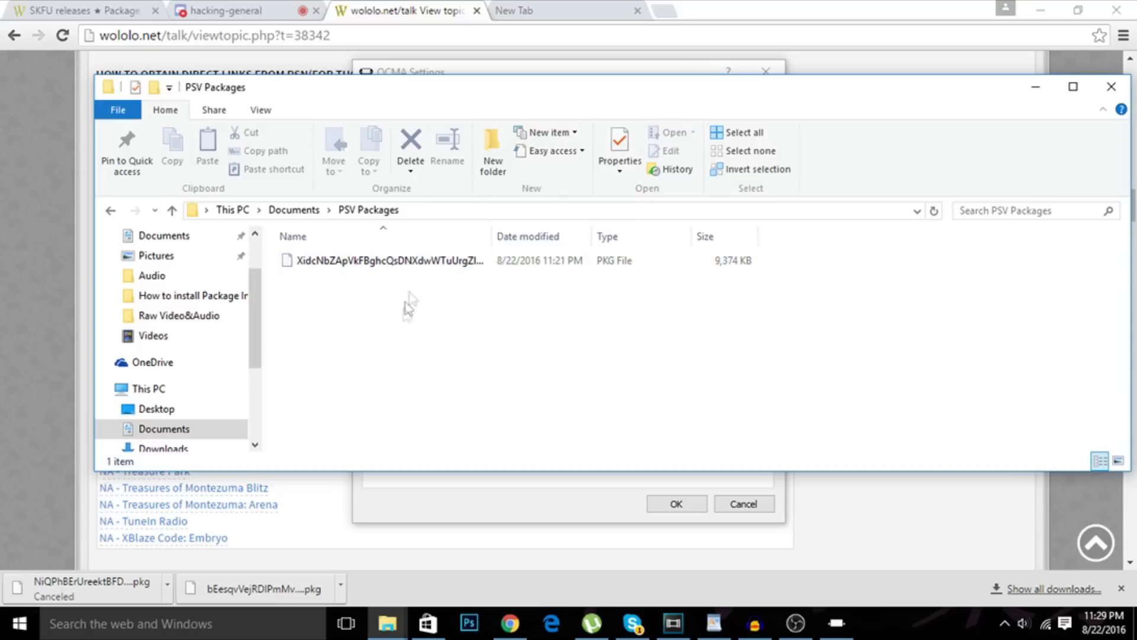
- Delete the old 9,374 KB PKG file, leaving the PSV Packages folder empty
right_click(388, 261)
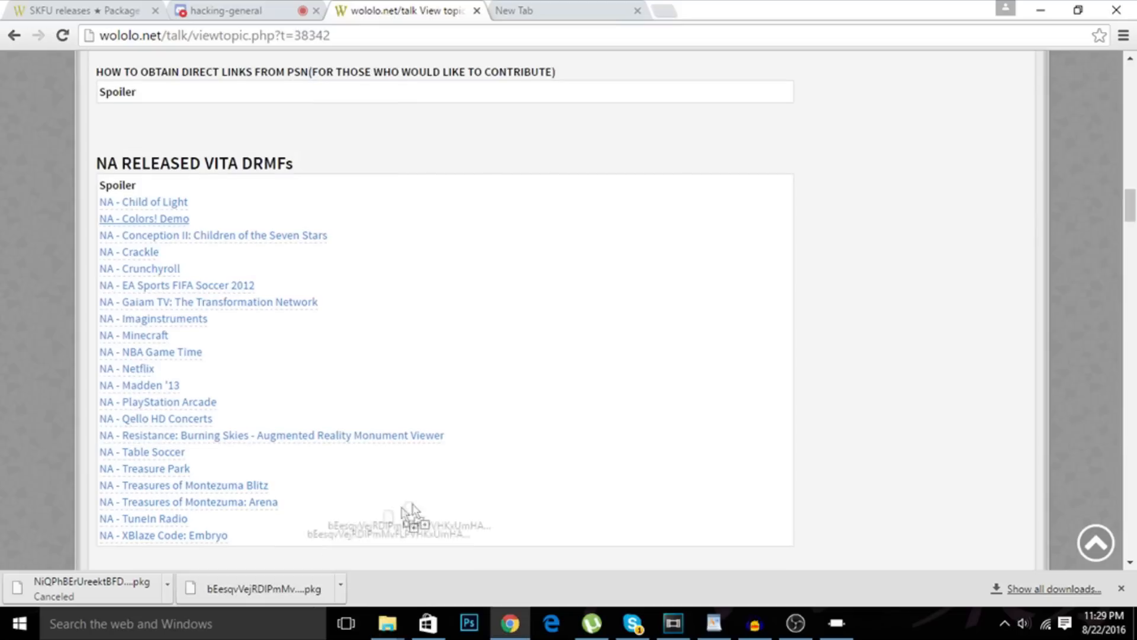
mouse_move(387, 623)
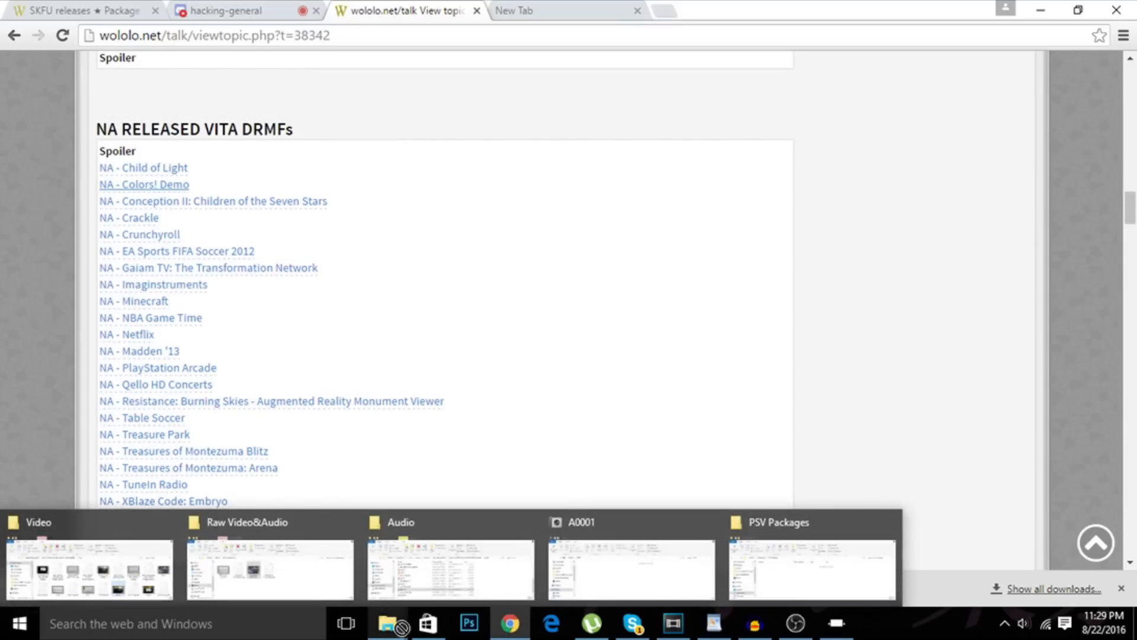
left_click(810, 568)
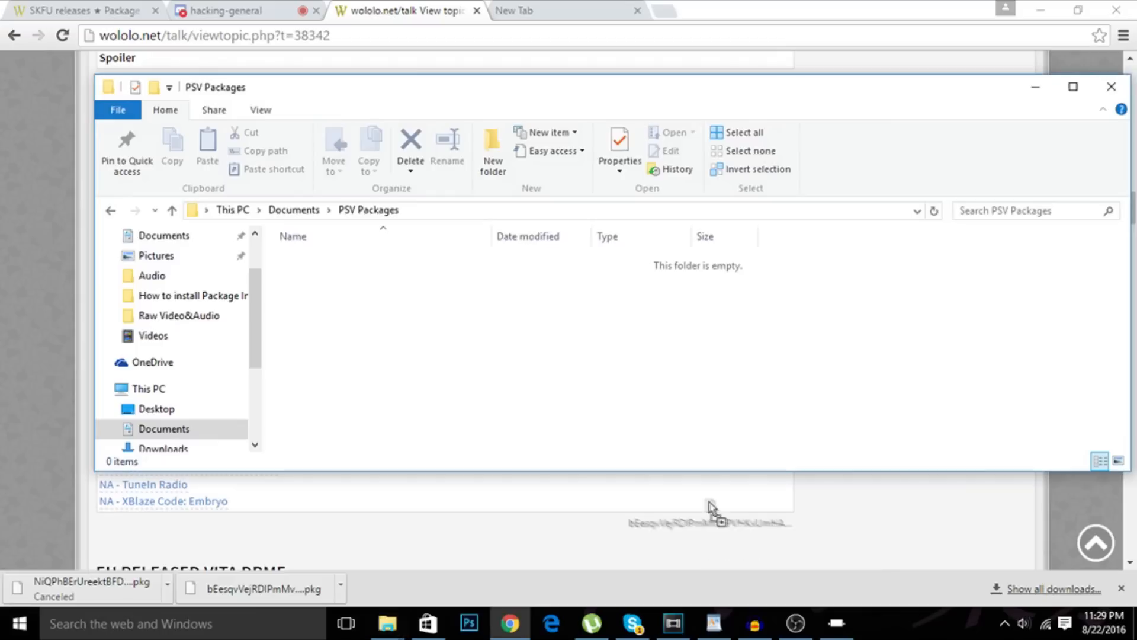